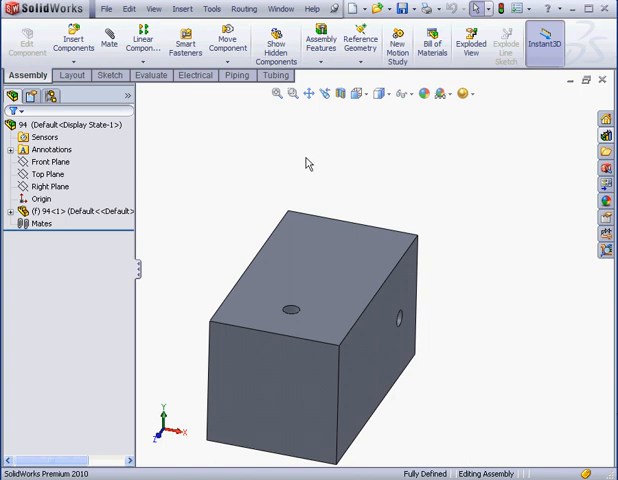
{"action": "mouse_move", "coordinate": [302, 156]}
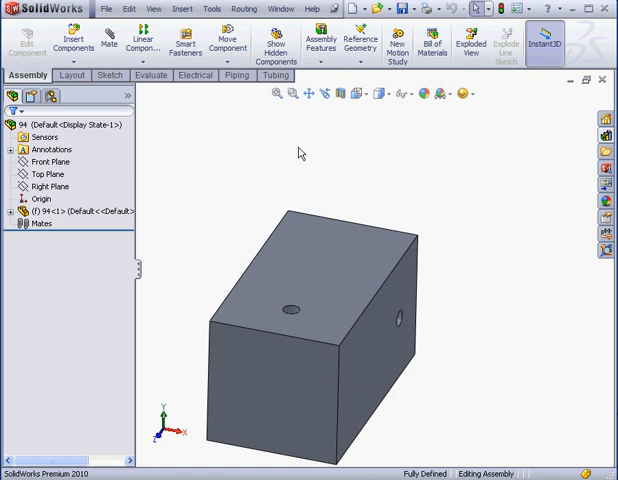
{"action": "mouse_move", "coordinate": [304, 156]}
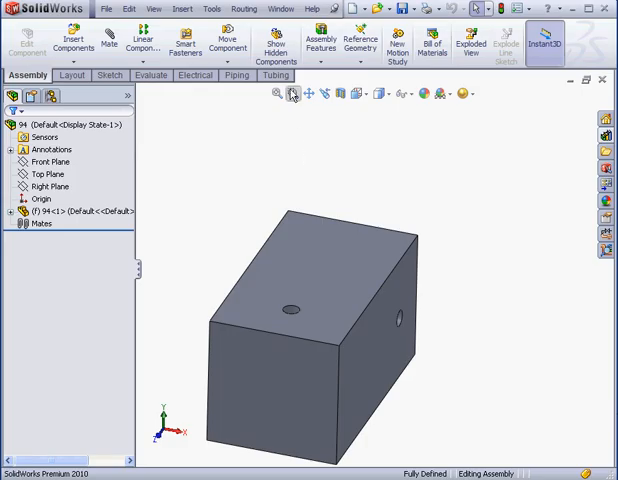
Show the Tubing routing commands for the drilled block assembly
{"action": "left_click", "coordinate": [274, 76]}
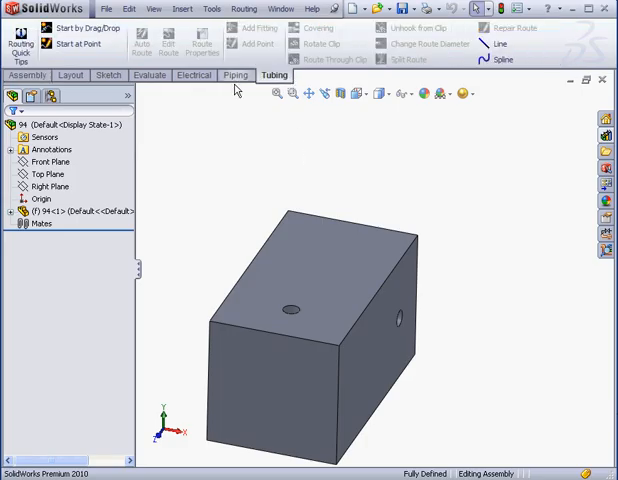
Start a drag/drop route and reach the tube fittings folder in the Design Library
{"action": "left_click", "coordinate": [82, 28]}
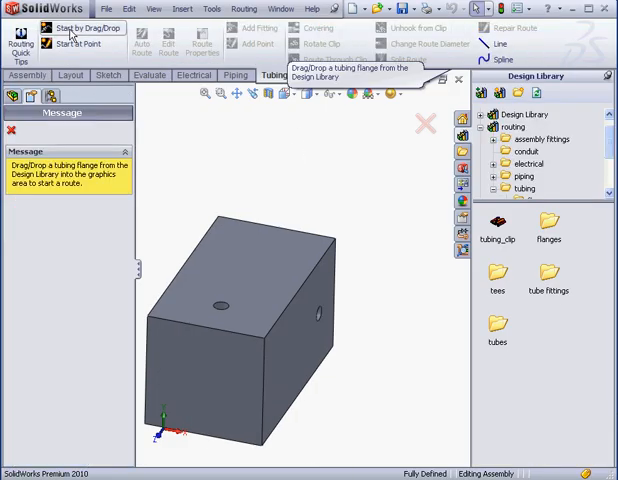
{"action": "mouse_move", "coordinate": [592, 152]}
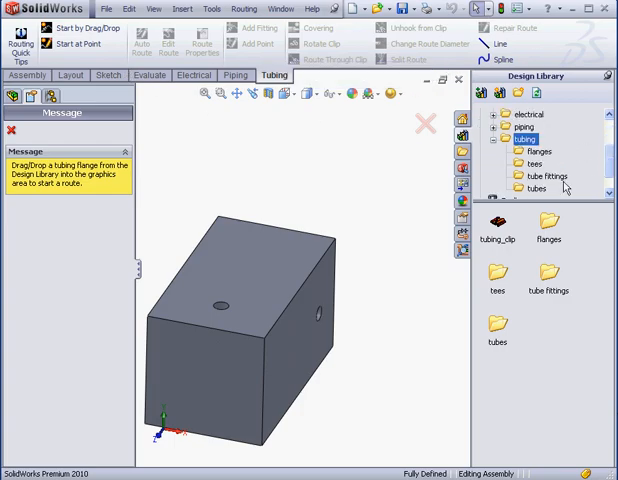
{"action": "left_click", "coordinate": [544, 176]}
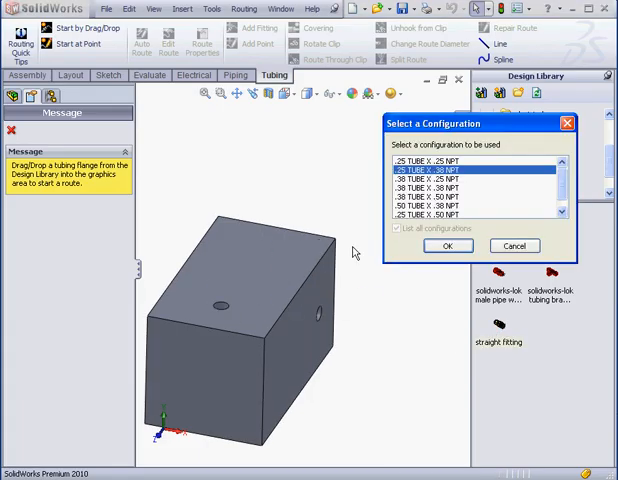
Place two straight tube fittings in the block's holes, confirming a size configuration for each
{"action": "left_click", "coordinate": [430, 160]}
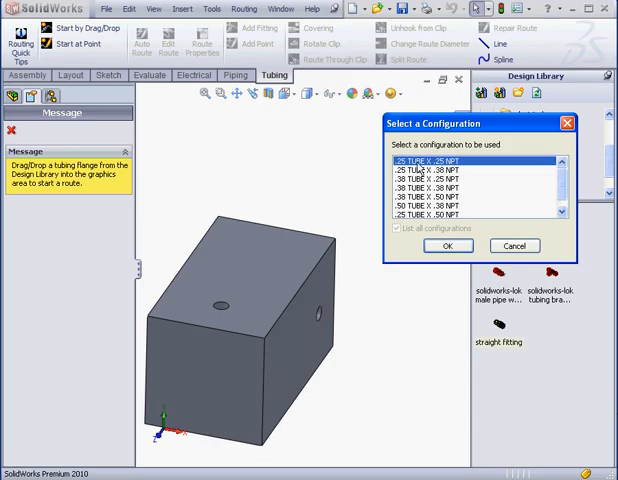
{"action": "mouse_move", "coordinate": [450, 164]}
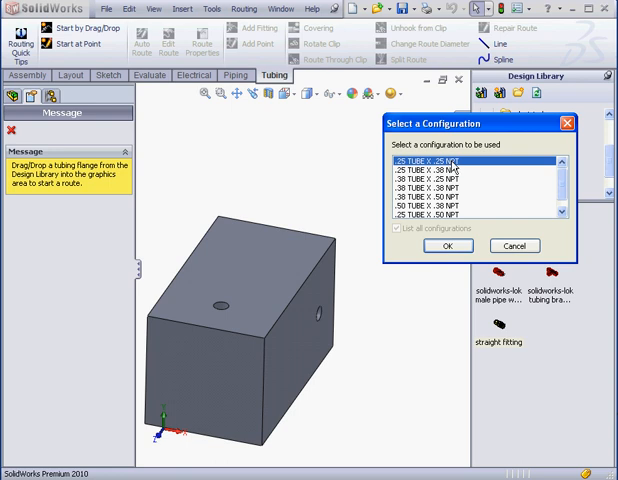
{"action": "mouse_move", "coordinate": [452, 164]}
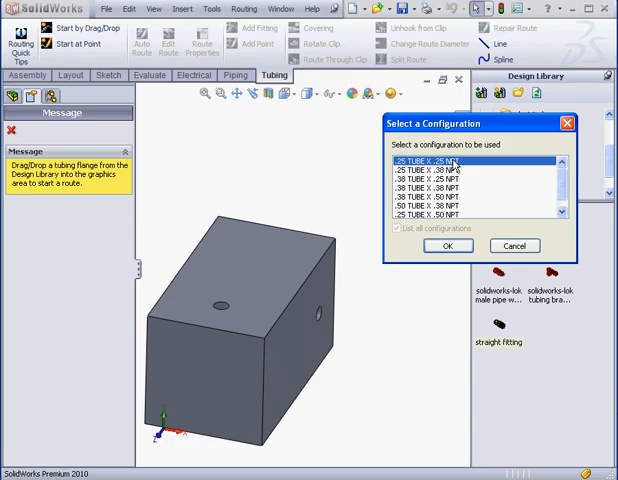
{"action": "left_click", "coordinate": [448, 246]}
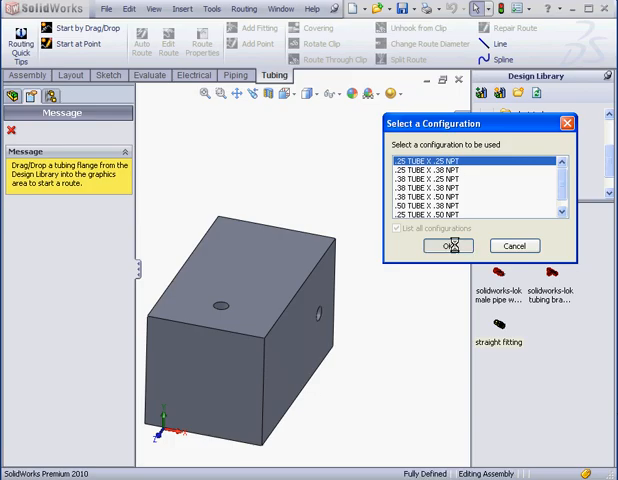
{"action": "left_click", "coordinate": [448, 244]}
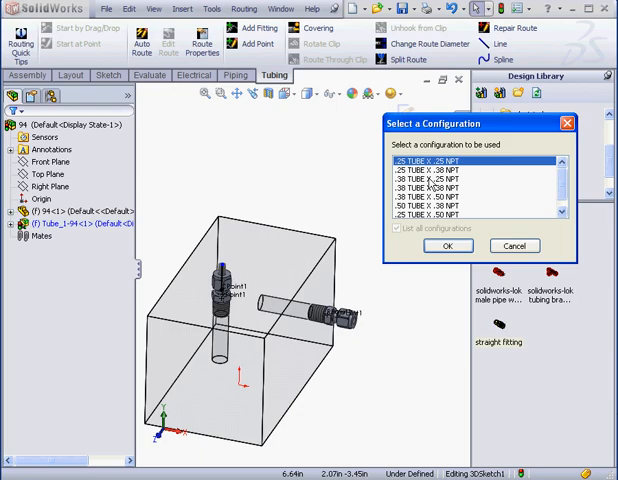
{"action": "left_click", "coordinate": [448, 246]}
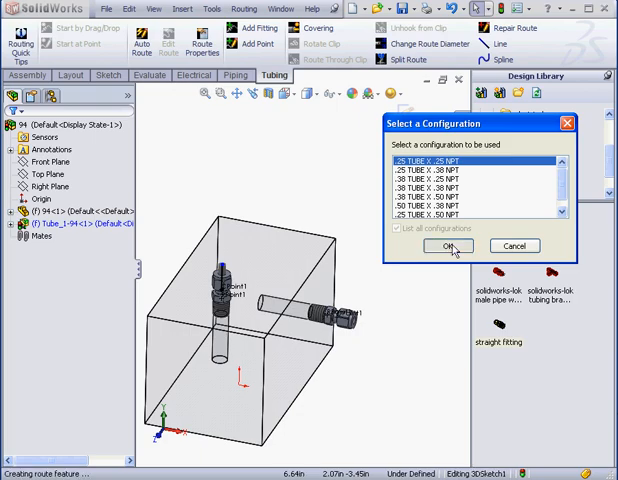
{"action": "left_click", "coordinate": [448, 246]}
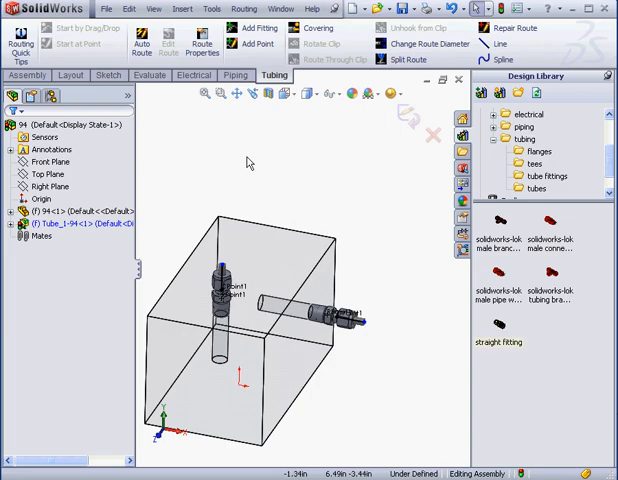
Start a spline tube path and answer Yes to enable flexible routing
{"action": "left_click", "coordinate": [108, 76]}
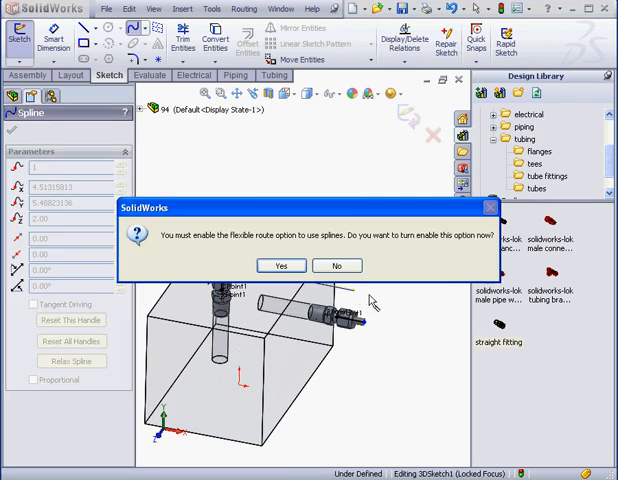
{"action": "mouse_move", "coordinate": [368, 296]}
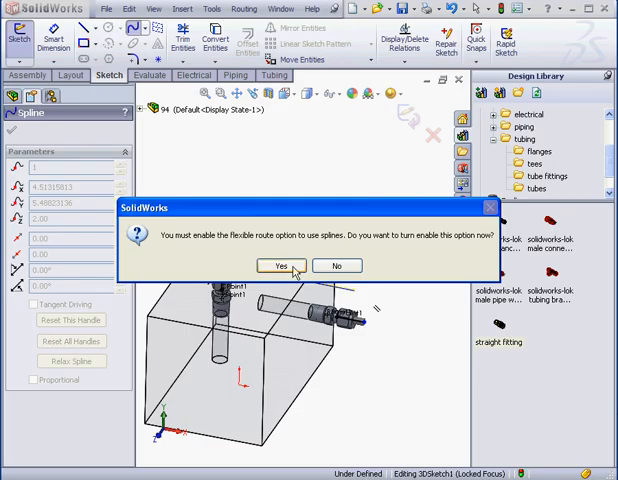
{"action": "left_click", "coordinate": [264, 264]}
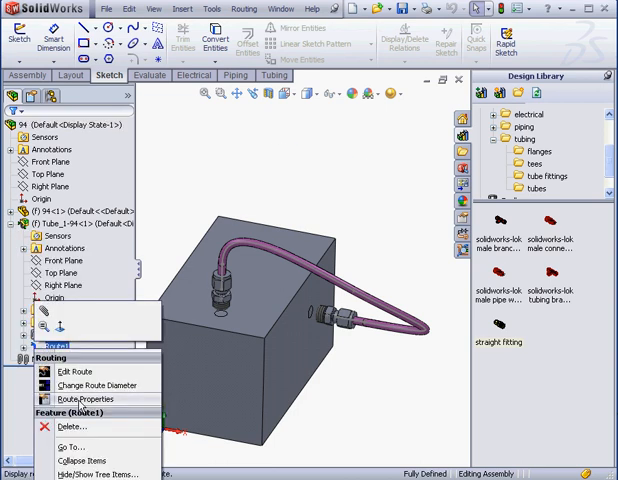
Finish the spline tube between the fittings and exit the route sketch
{"action": "left_click", "coordinate": [88, 400]}
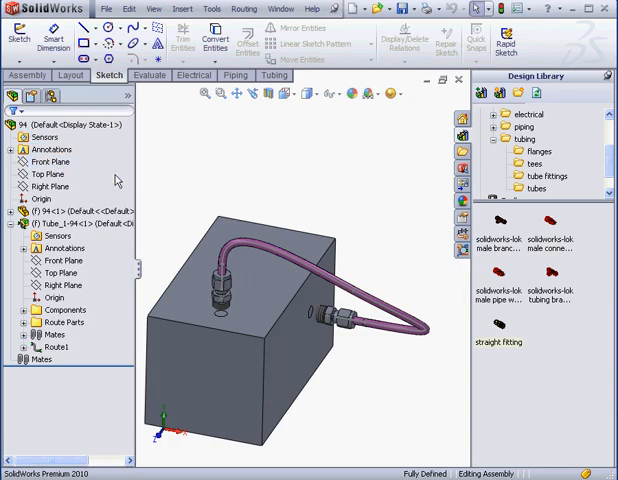
{"action": "mouse_move", "coordinate": [92, 334]}
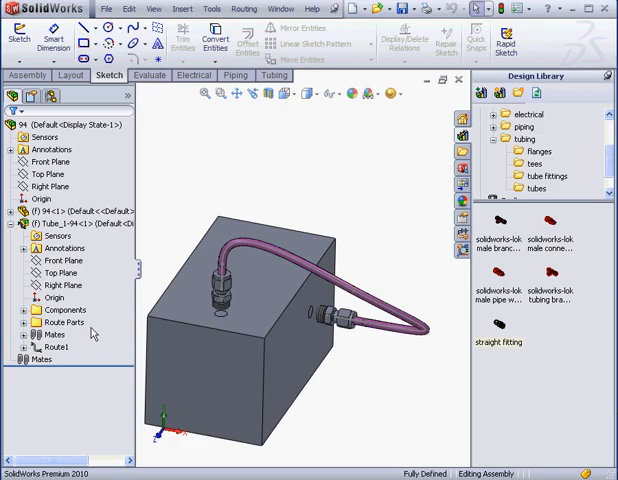
Reopen the tube route for editing via Edit Route
{"action": "right_click", "coordinate": [60, 348]}
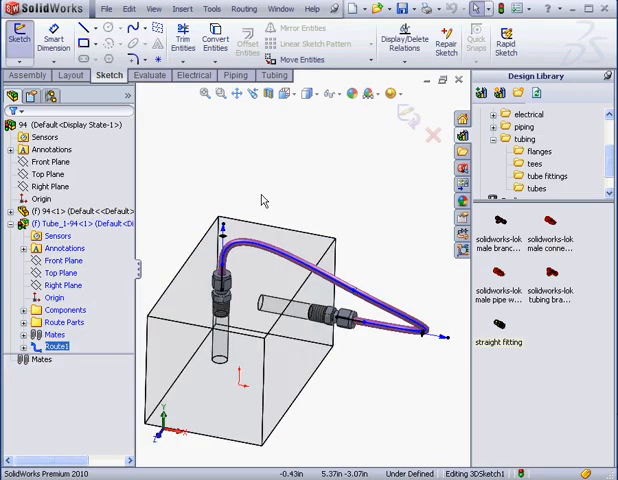
{"action": "mouse_move", "coordinate": [342, 206]}
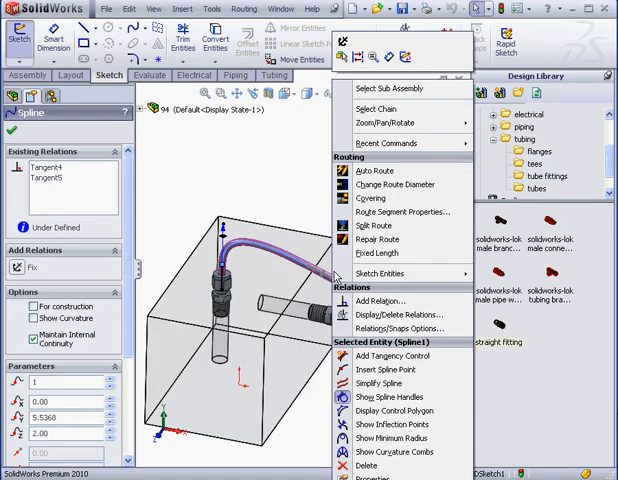
{"action": "mouse_move", "coordinate": [396, 184]}
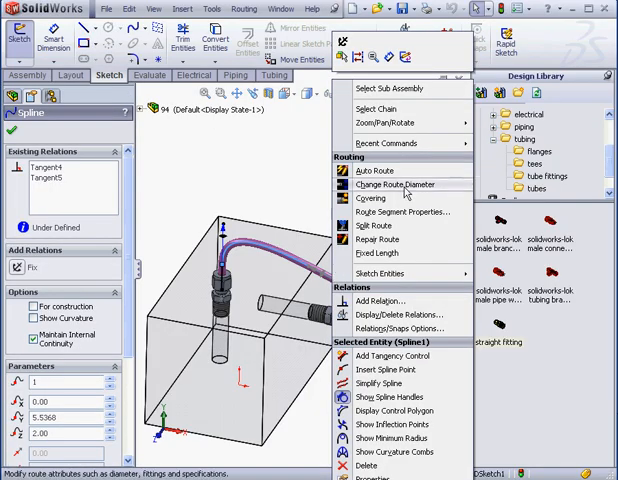
Use Change Route Diameter and choose new sizes for both fittings and the matching tube
{"action": "left_click", "coordinate": [396, 184]}
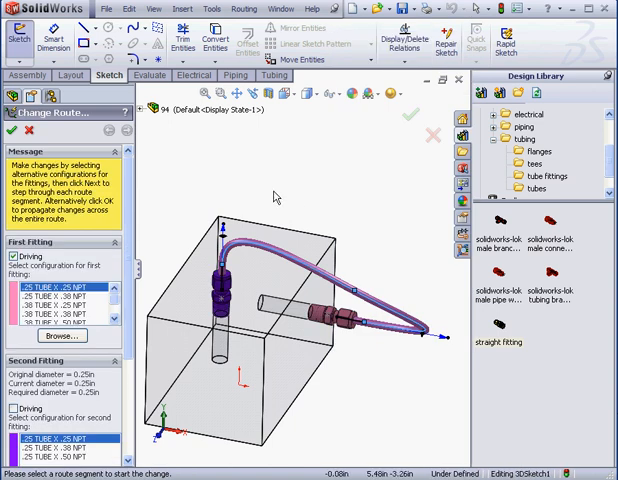
{"action": "mouse_move", "coordinate": [272, 196]}
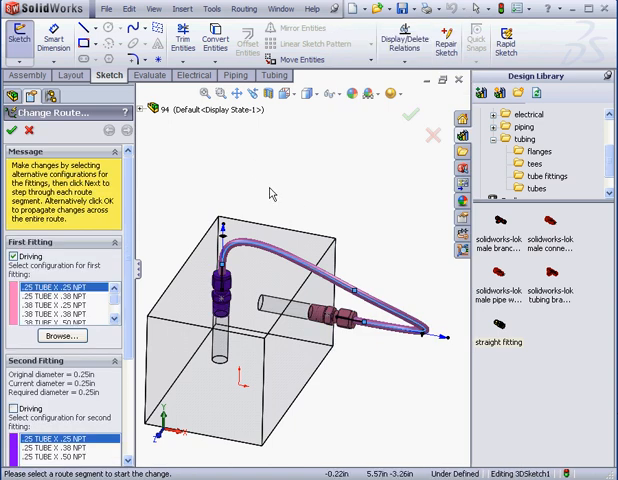
{"action": "mouse_move", "coordinate": [236, 184]}
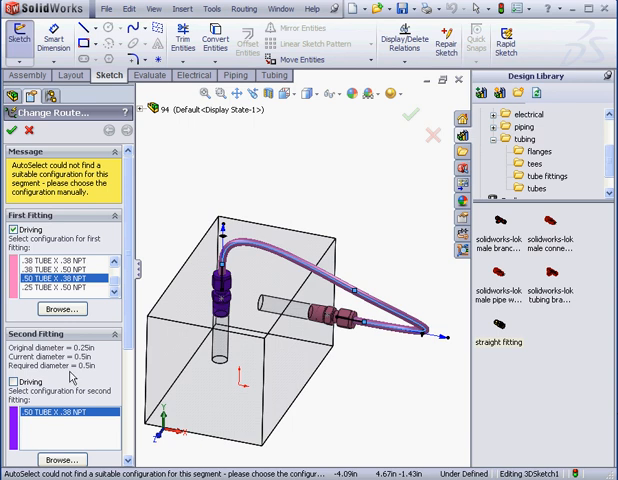
{"action": "left_click", "coordinate": [60, 300]}
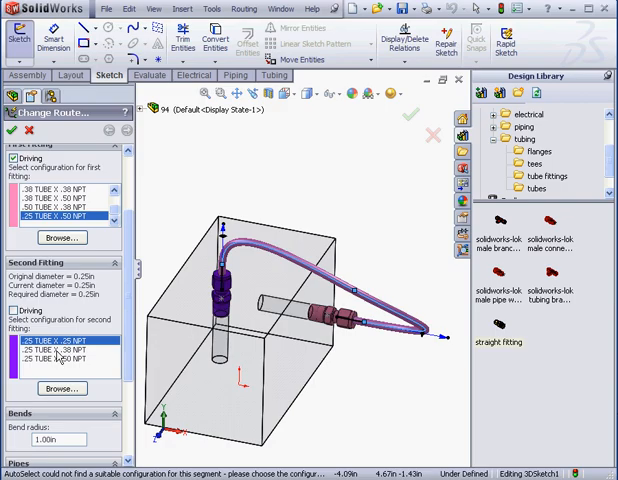
{"action": "left_click", "coordinate": [60, 212]}
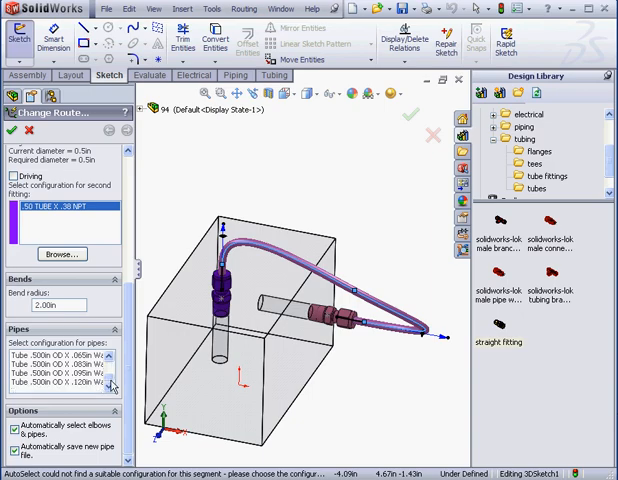
{"action": "left_click", "coordinate": [56, 384]}
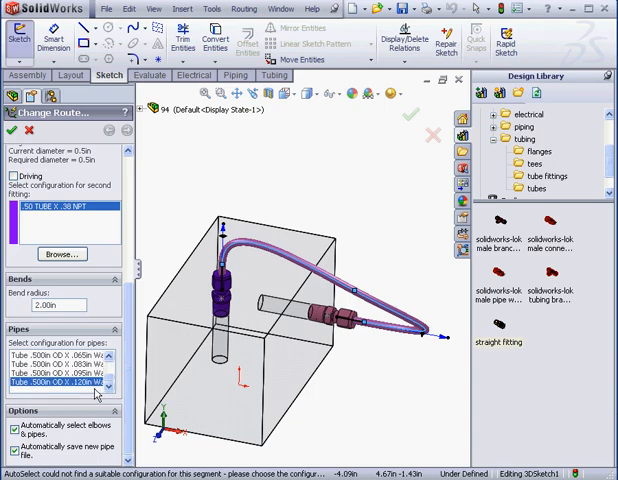